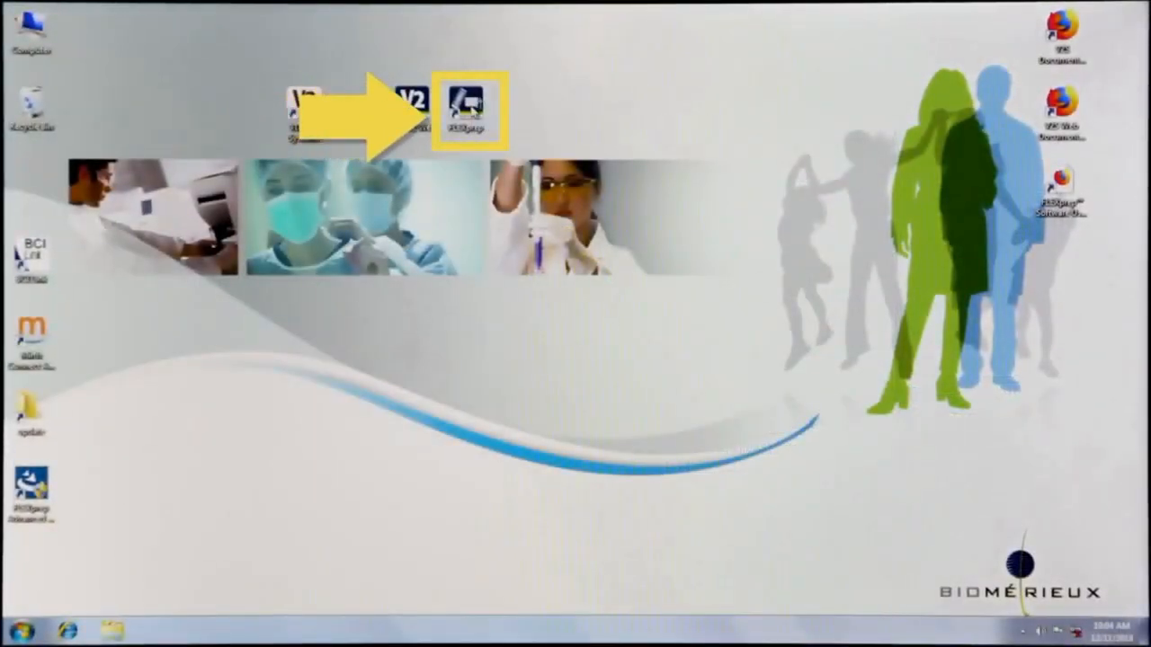
Launch VITEK FLEXPREP from its desktop shortcut and log in through bioMérieux Single Sign-On
double_click(467, 108)
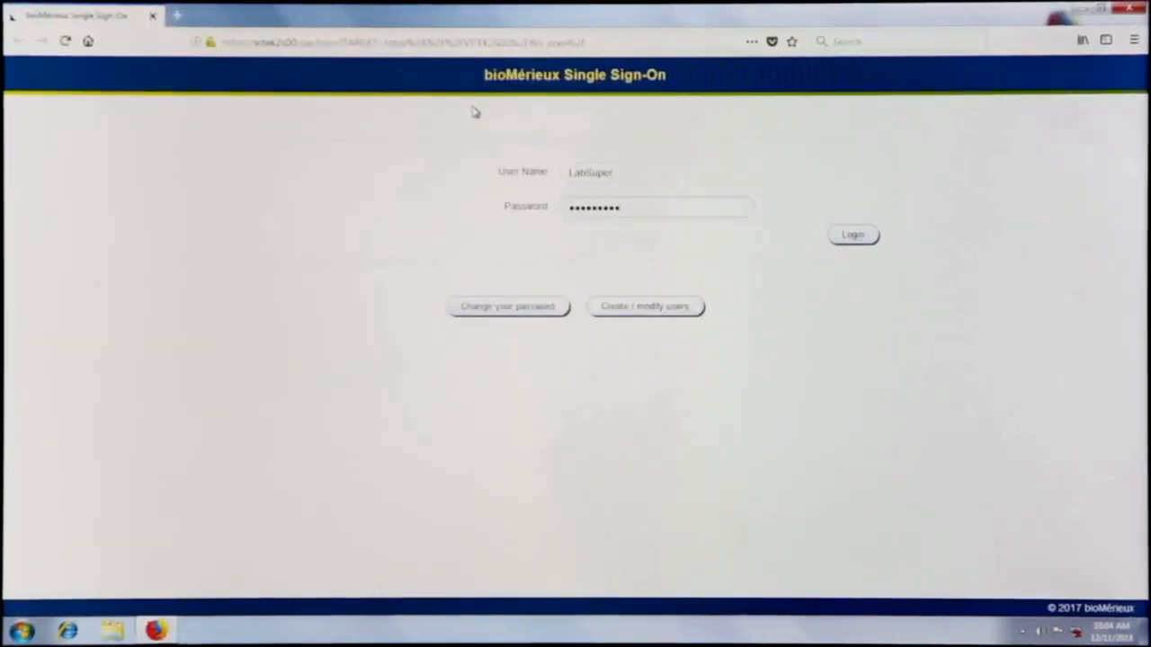
left_click(851, 234)
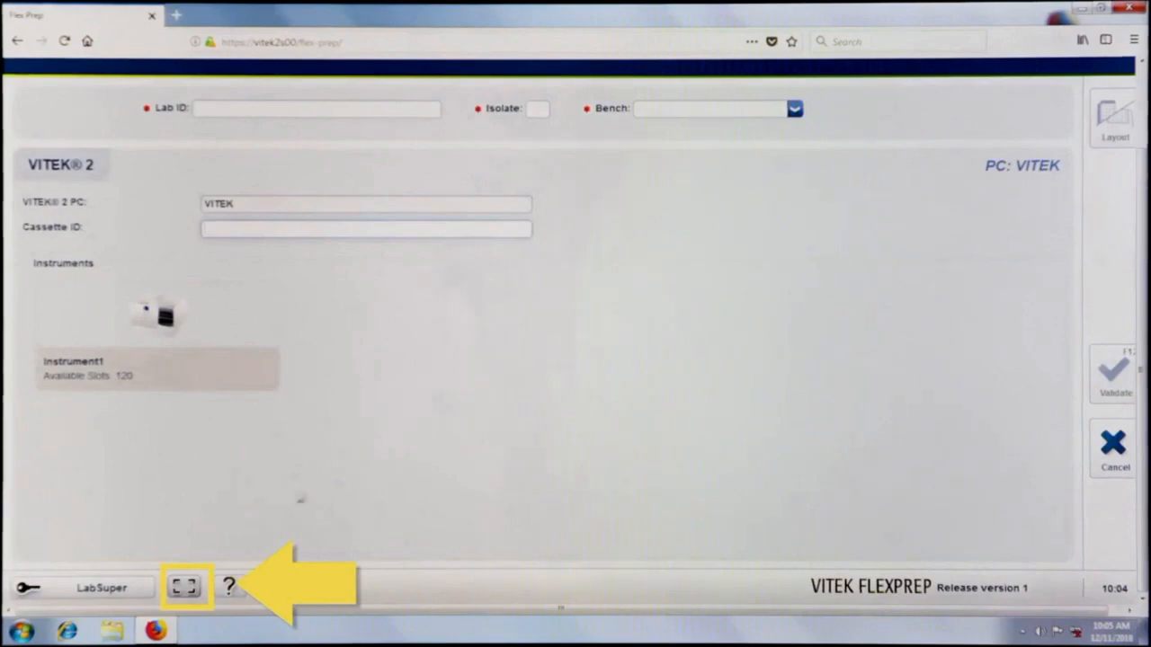
Switch VITEK FLEXPREP to full screen, keeping the VITEK 2 panel with Instrument1 visible
left_click(184, 587)
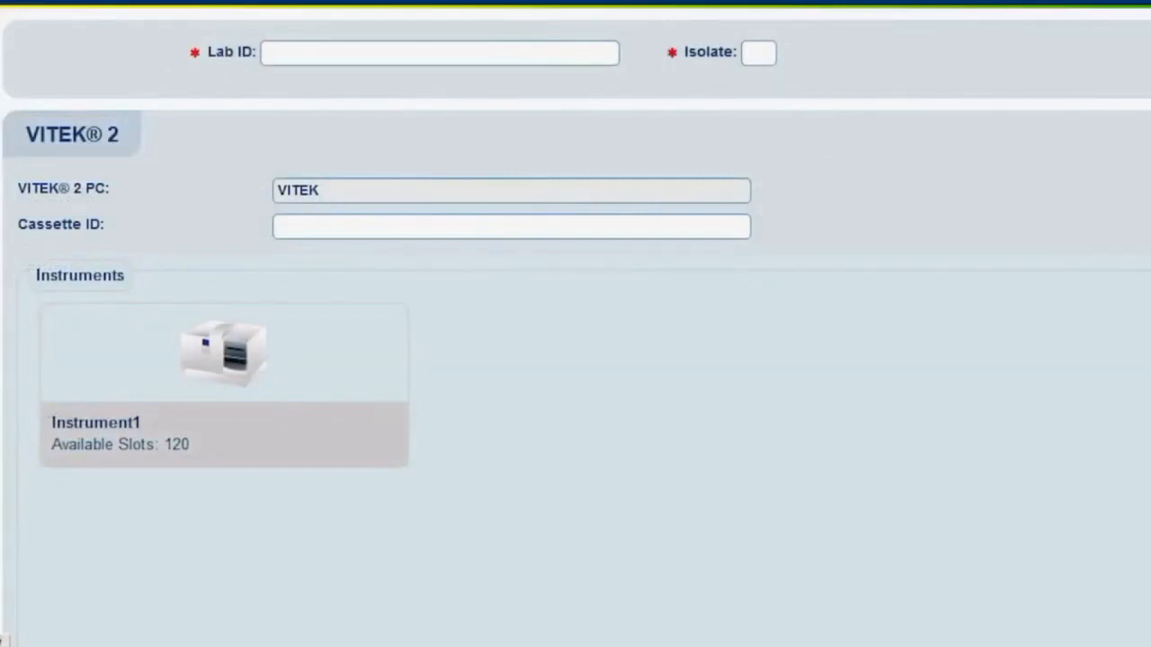
left_click(511, 190)
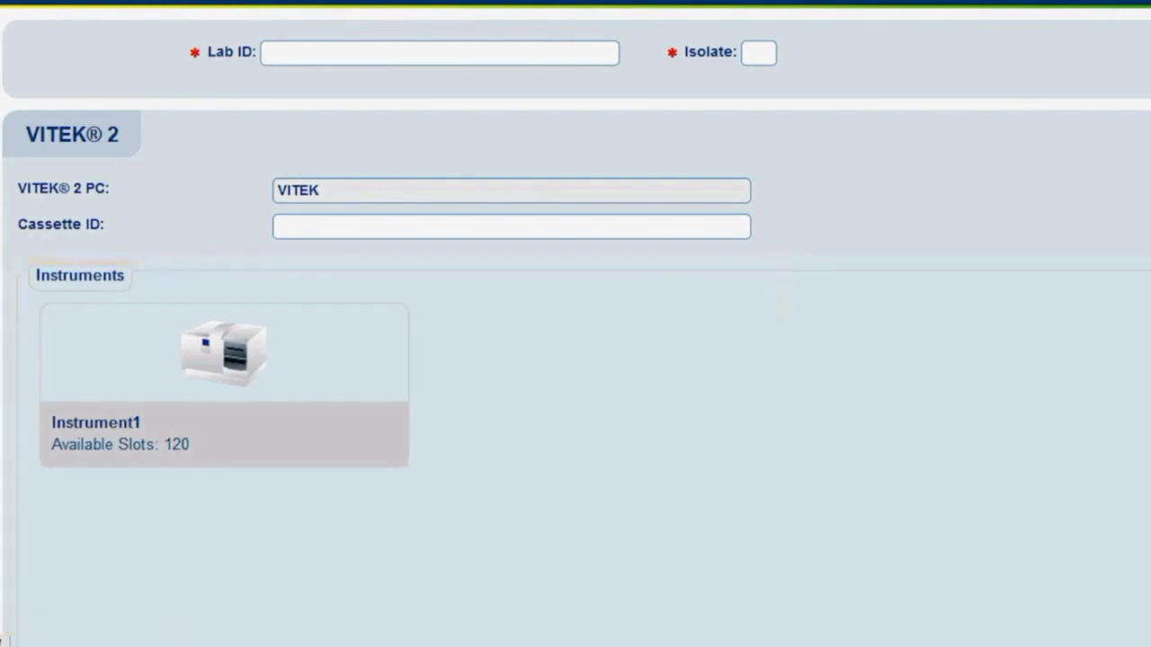
left_click(511, 226)
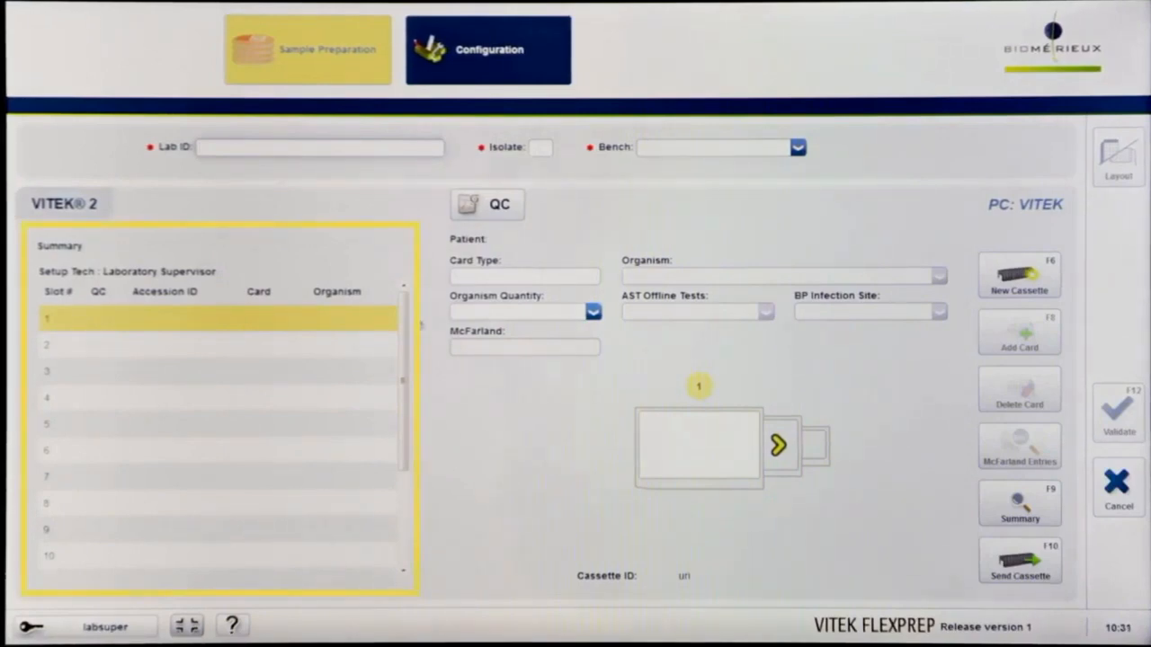
scroll("down", 3)
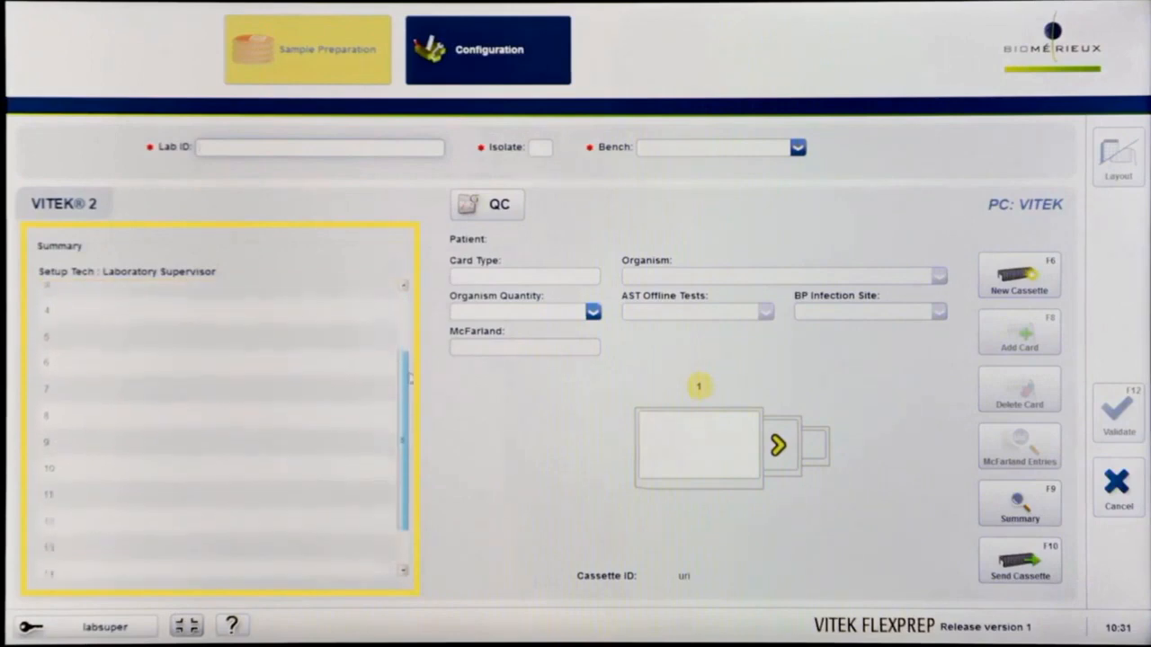
scroll("down", 3)
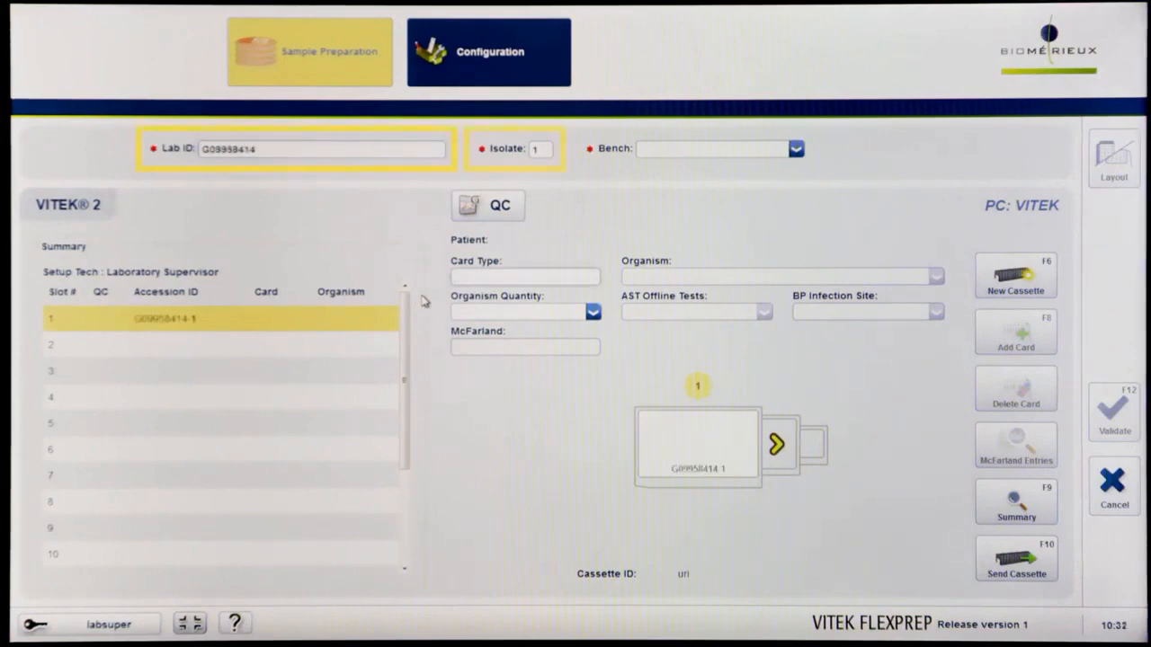
left_click(794, 149)
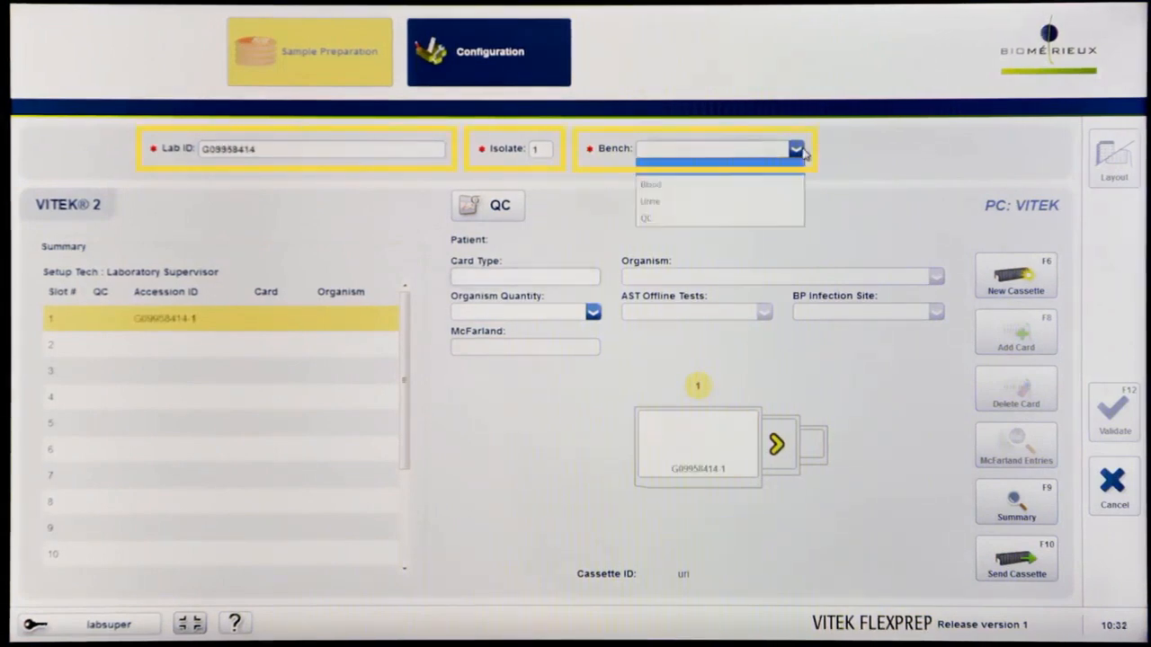
mouse_move(719, 201)
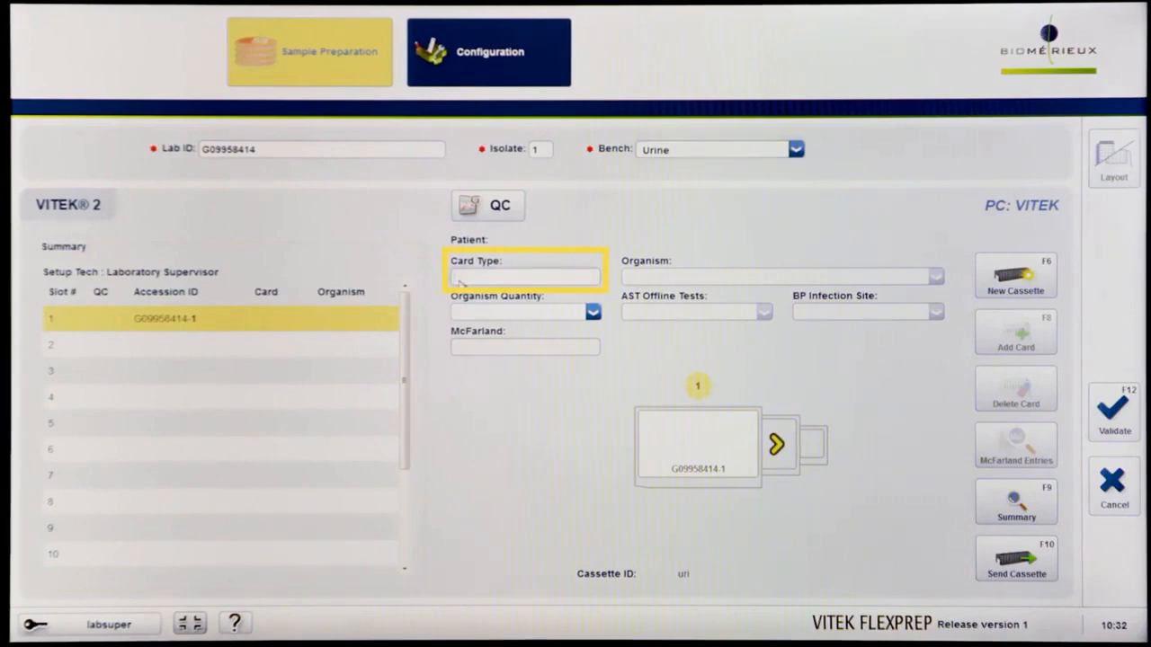
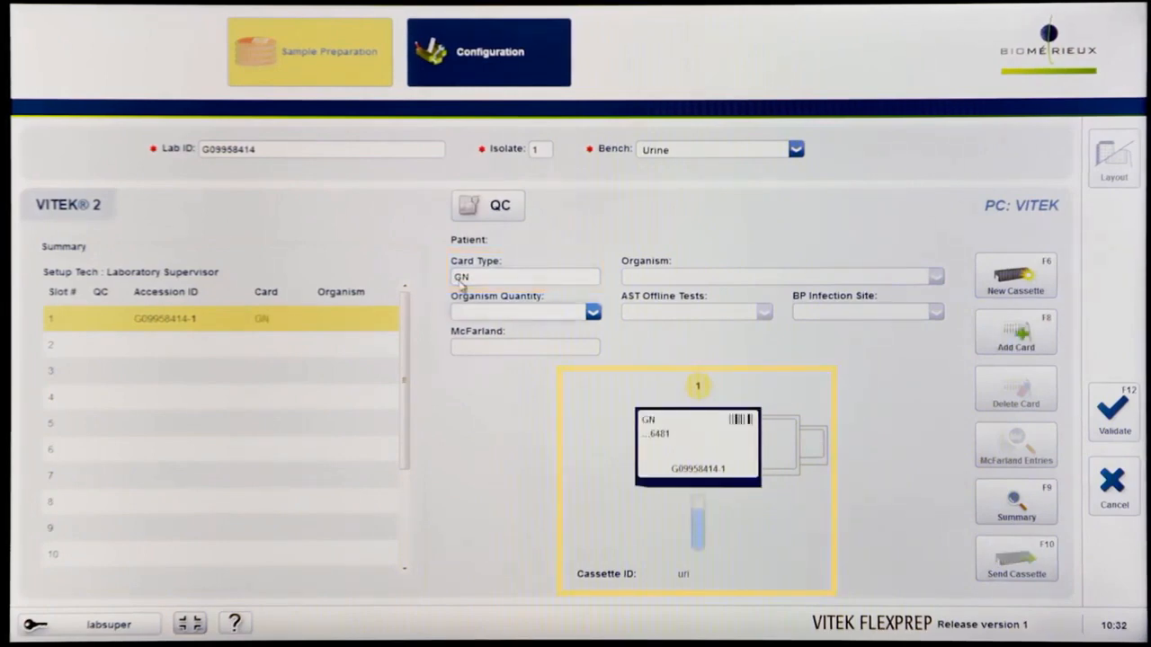
Choose moderate (mod2) as the slot 1 GN card's Organism Quantity
left_click(517, 312)
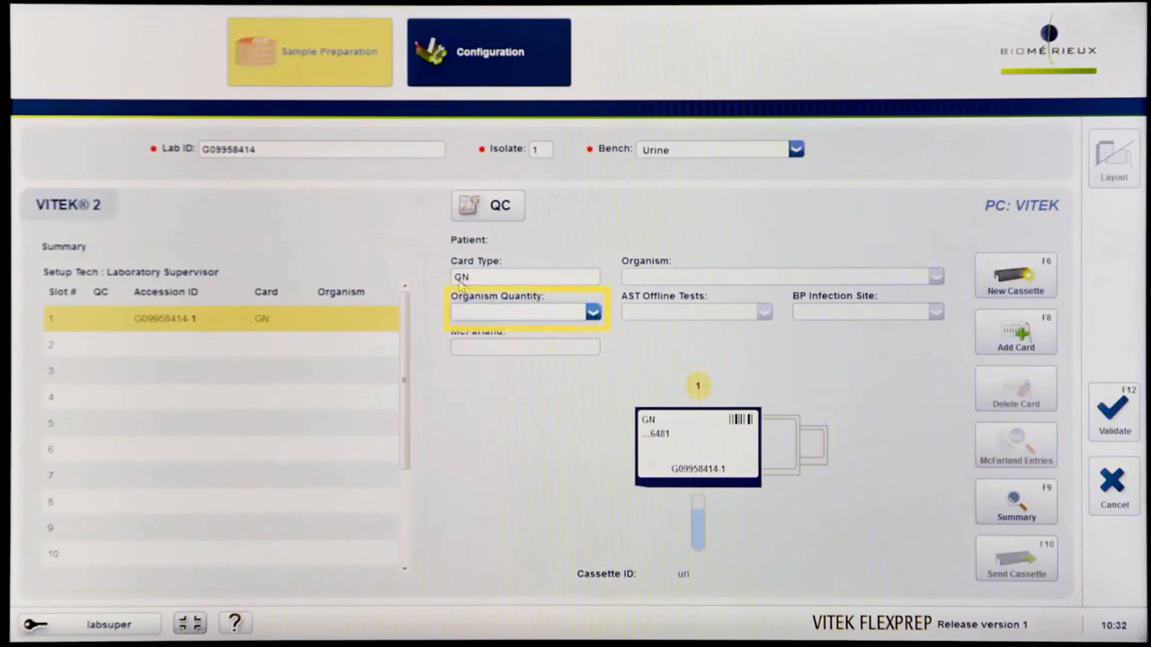
left_click(525, 346)
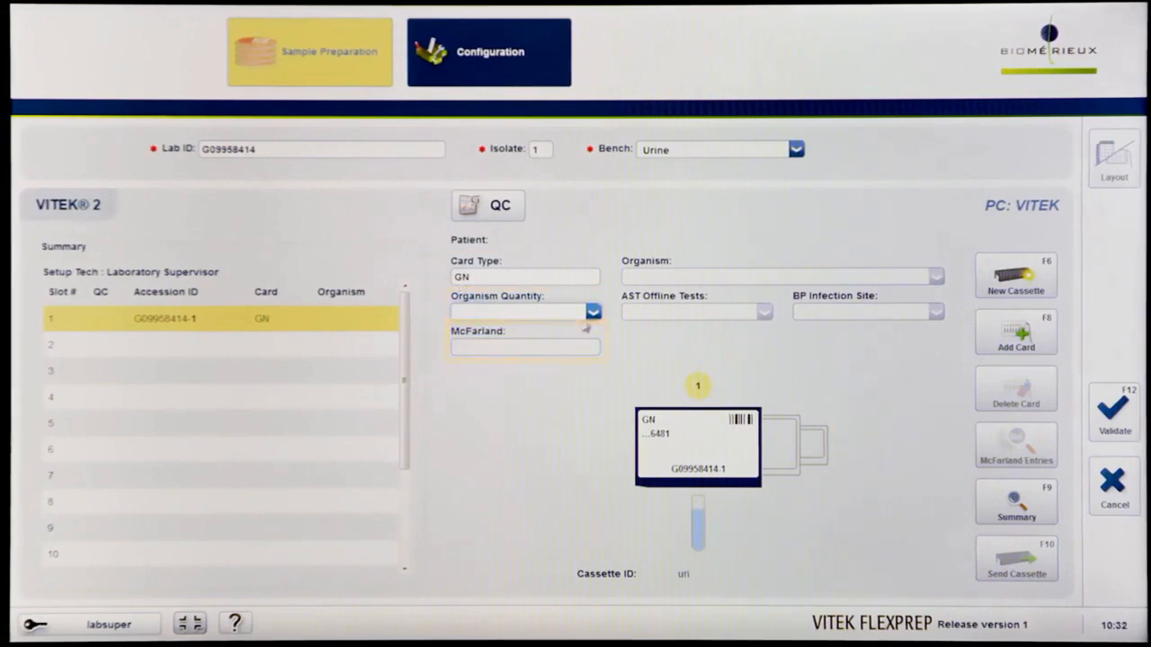
left_click(593, 313)
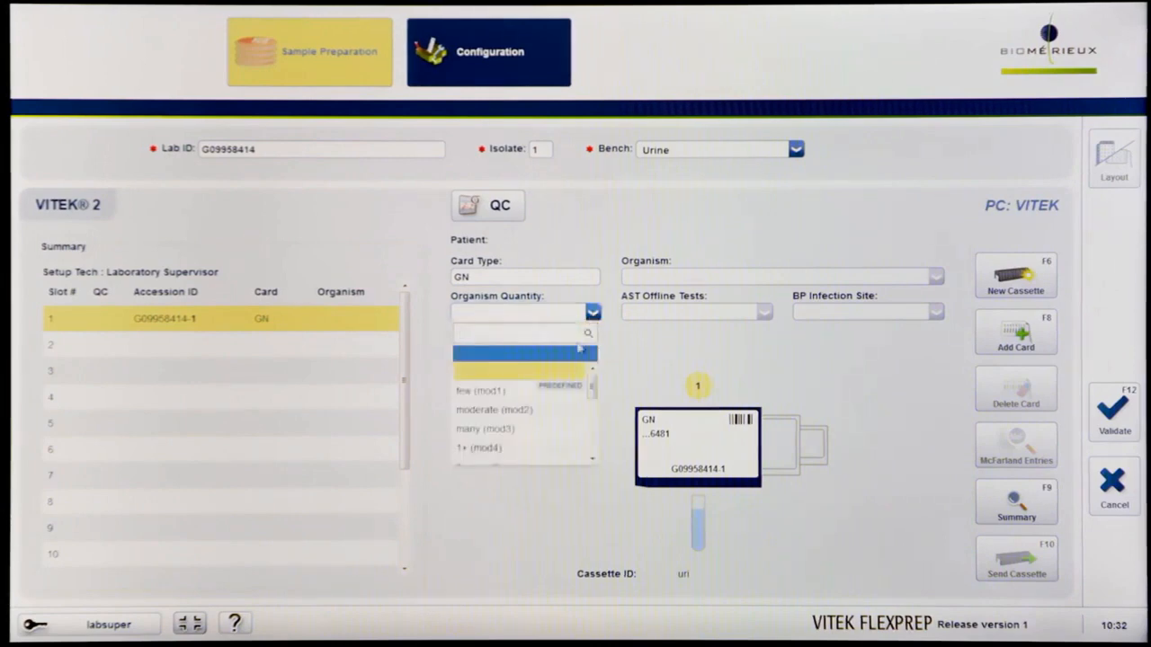
left_click(493, 410)
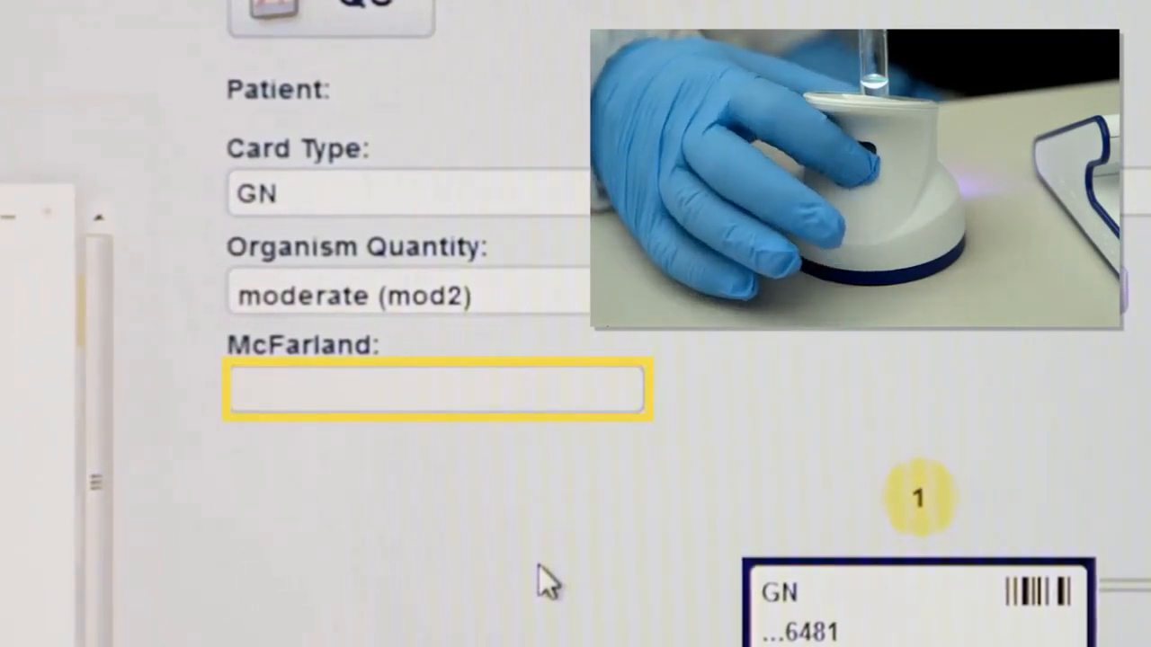
Enter a DensiCHEK McFarland reading of 0.52 for the slot 1 card
type("0.52")
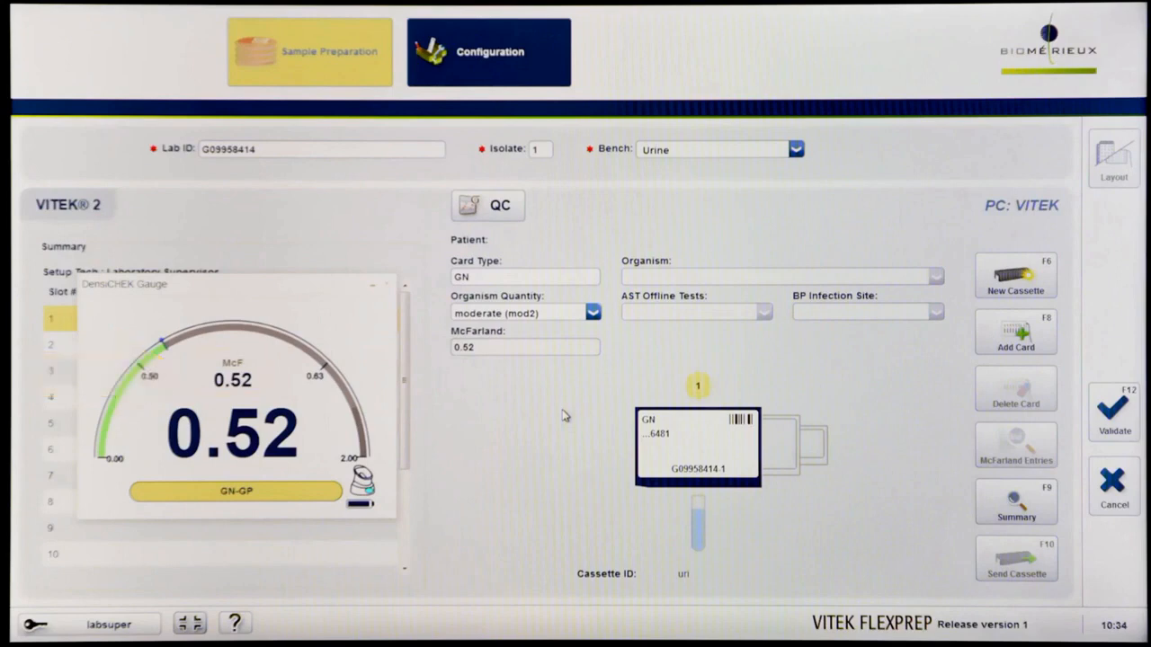
left_click(780, 276)
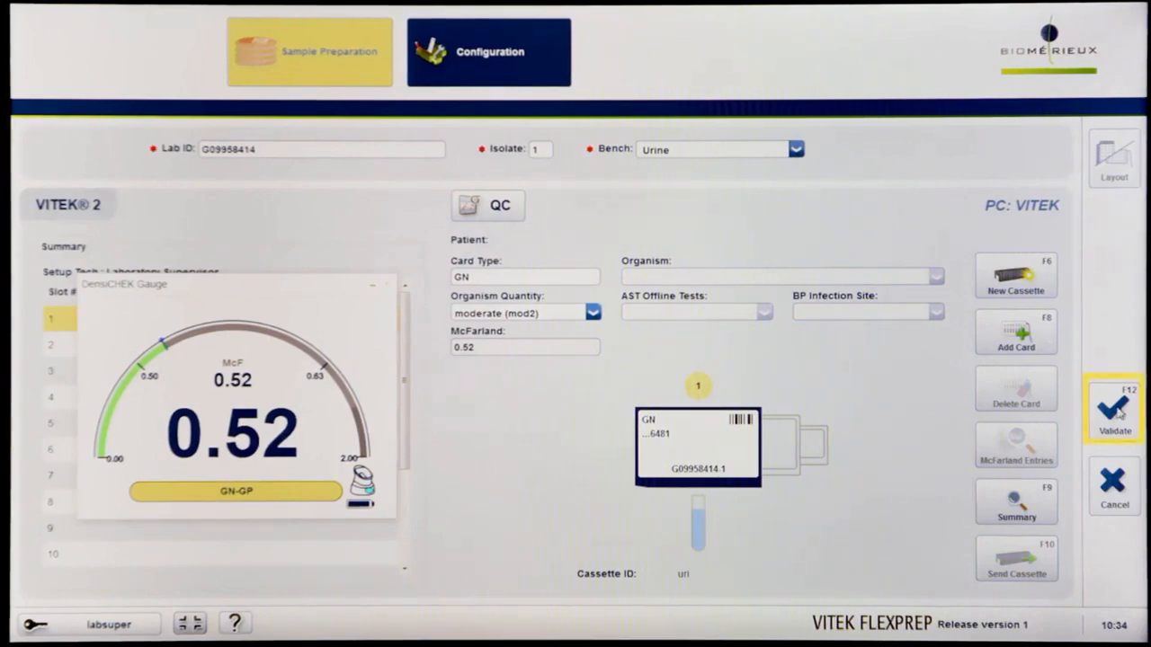
Validate the slot 1 GN card with Validate (F12)
left_click(1114, 409)
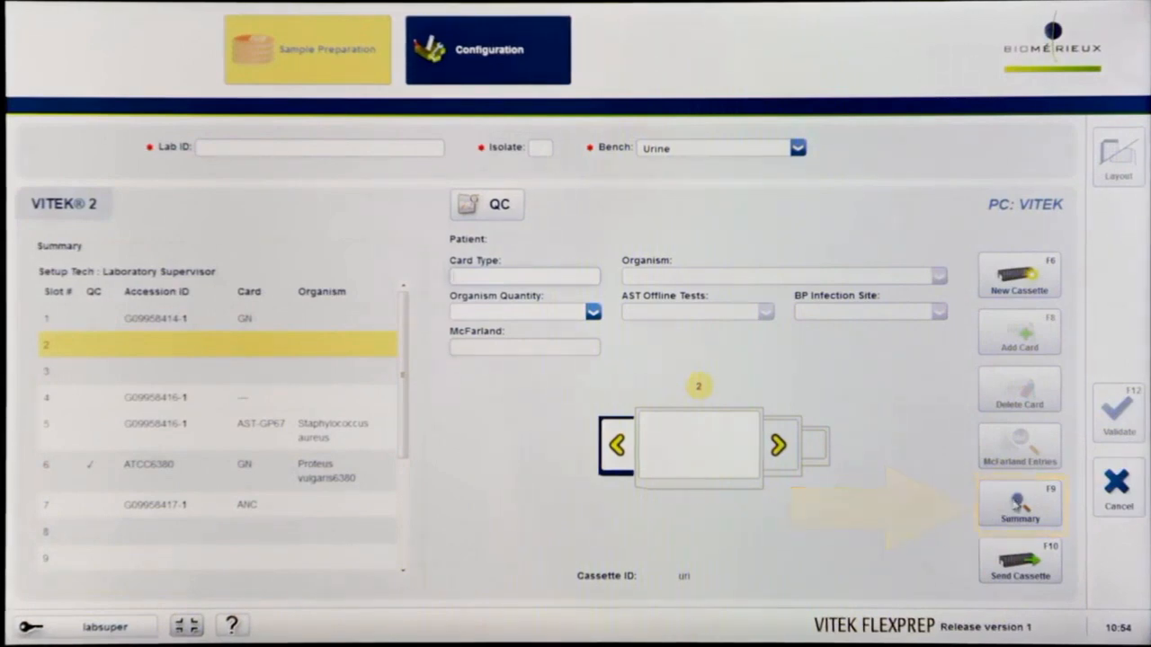
Request sending the cassette with Send Cassette (F10)
left_click(1020, 501)
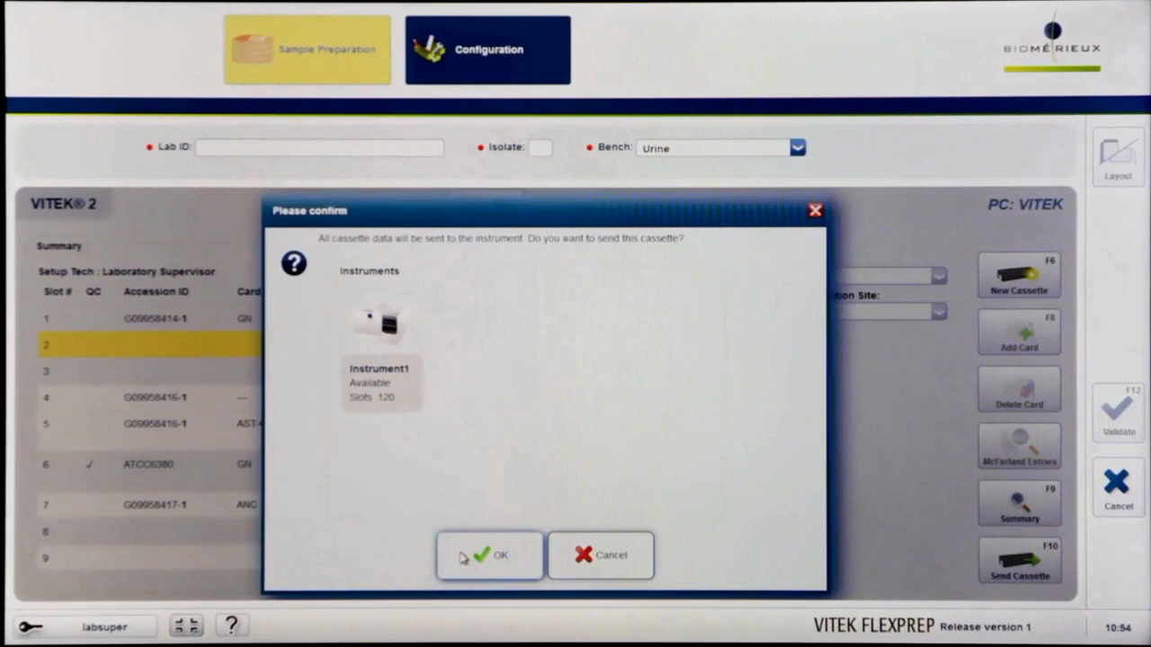
Confirm Instrument1 as destination and dismiss the successfully-sent message
left_click(377, 360)
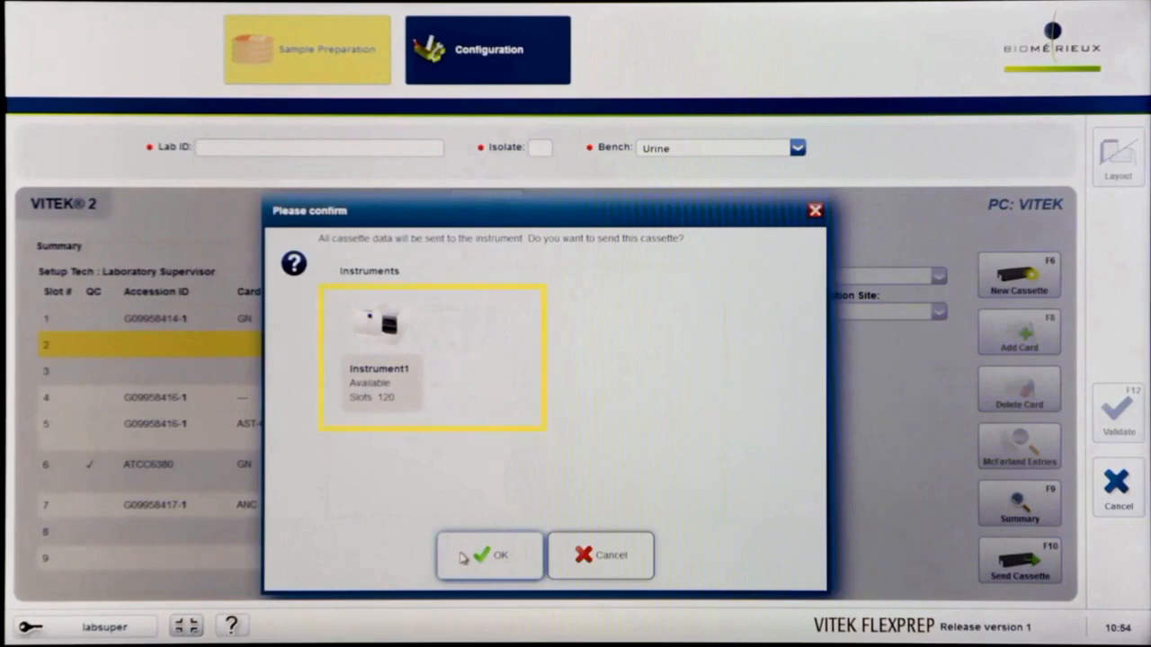
left_click(489, 555)
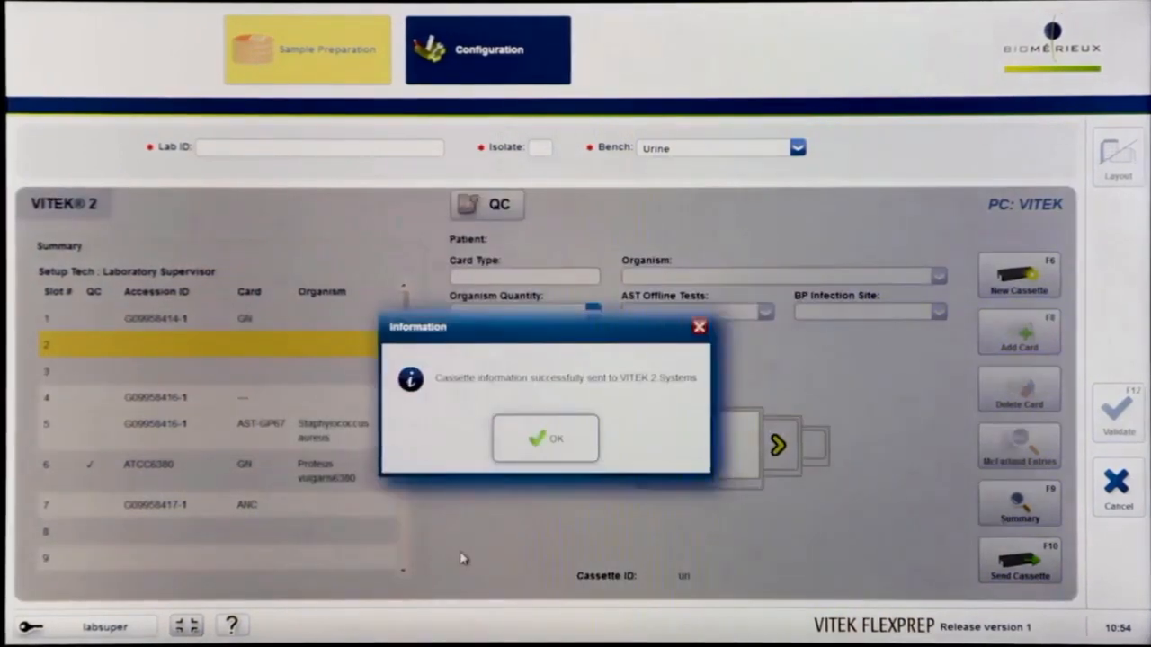
mouse_move(585, 410)
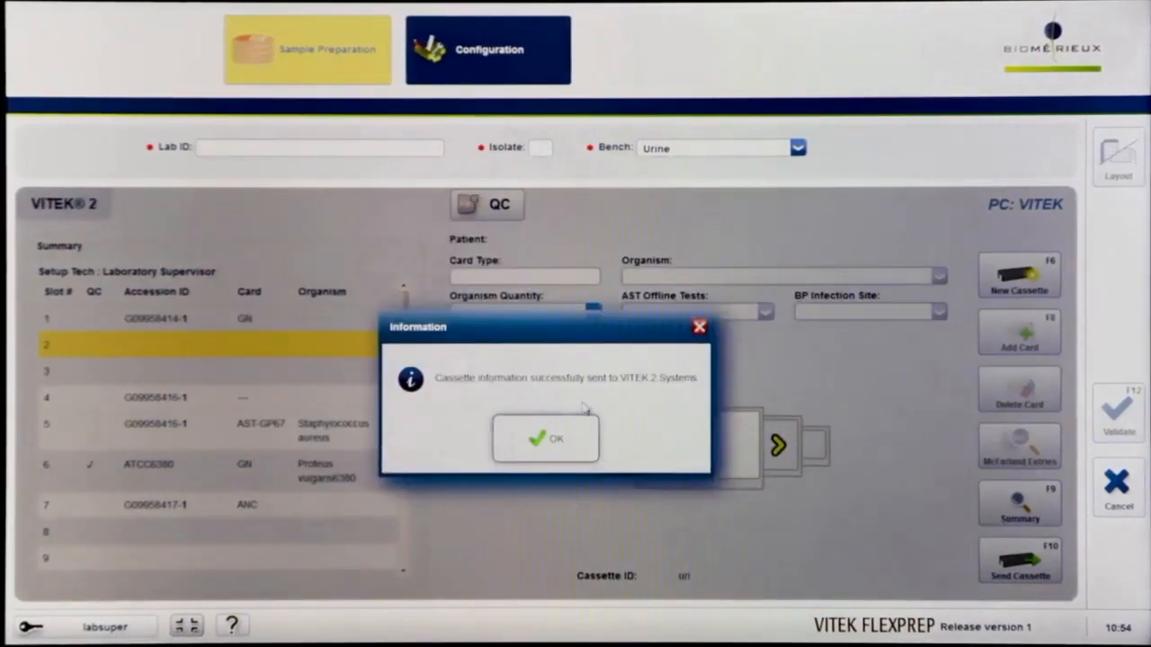
left_click(546, 439)
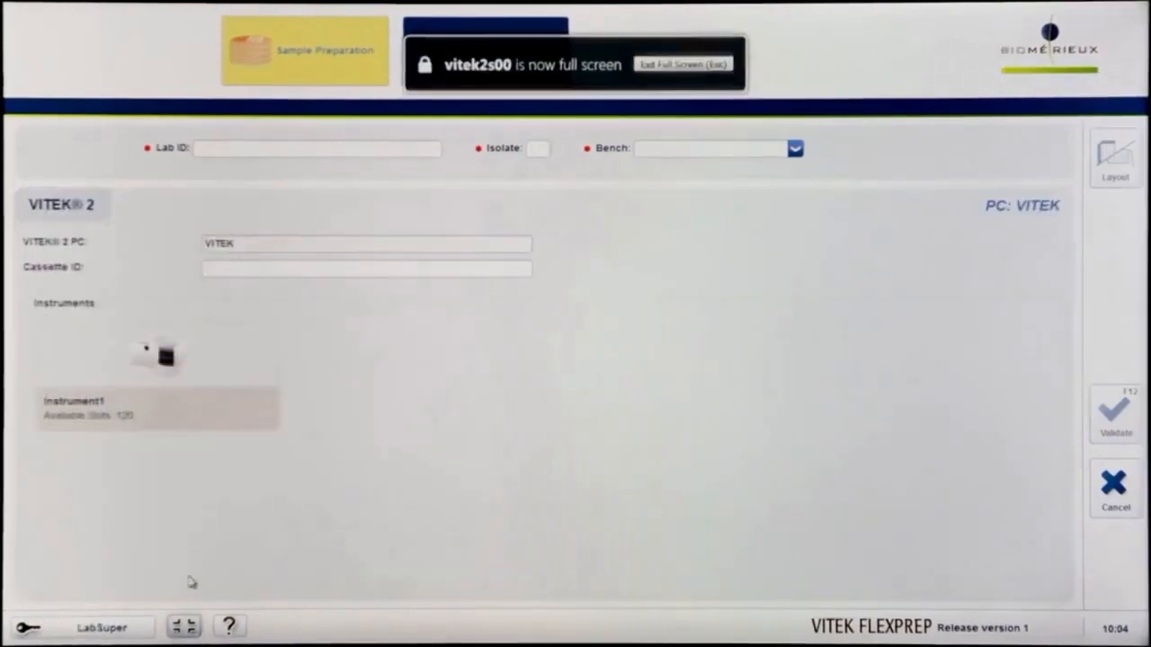